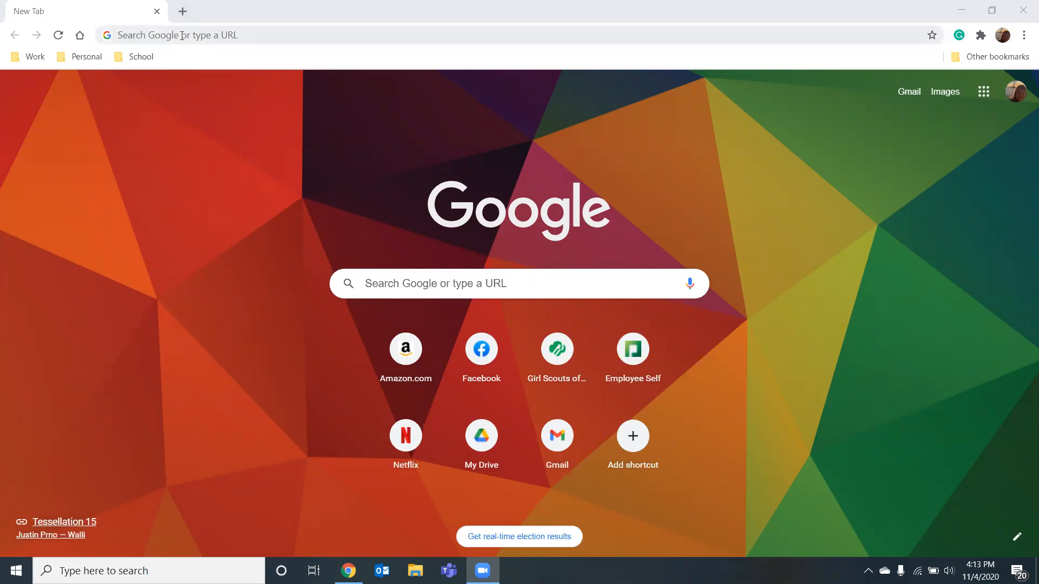
# Navigate to cookieportal.littlebrownie.com in the browser.
pyautogui.write('cookieportal.littlebrownie.com/users/sign_in')
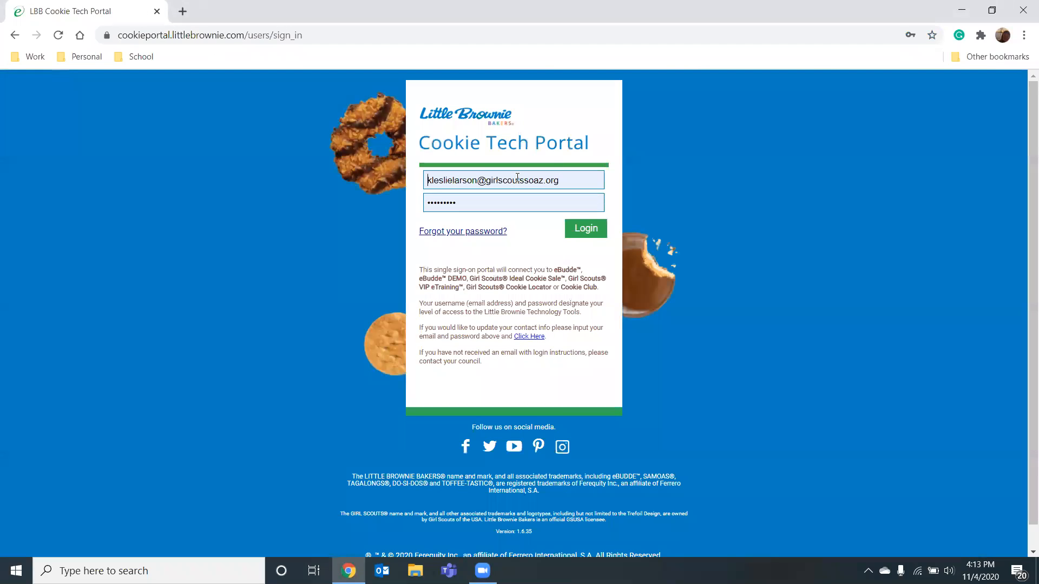
pyautogui.moveTo(473, 206)
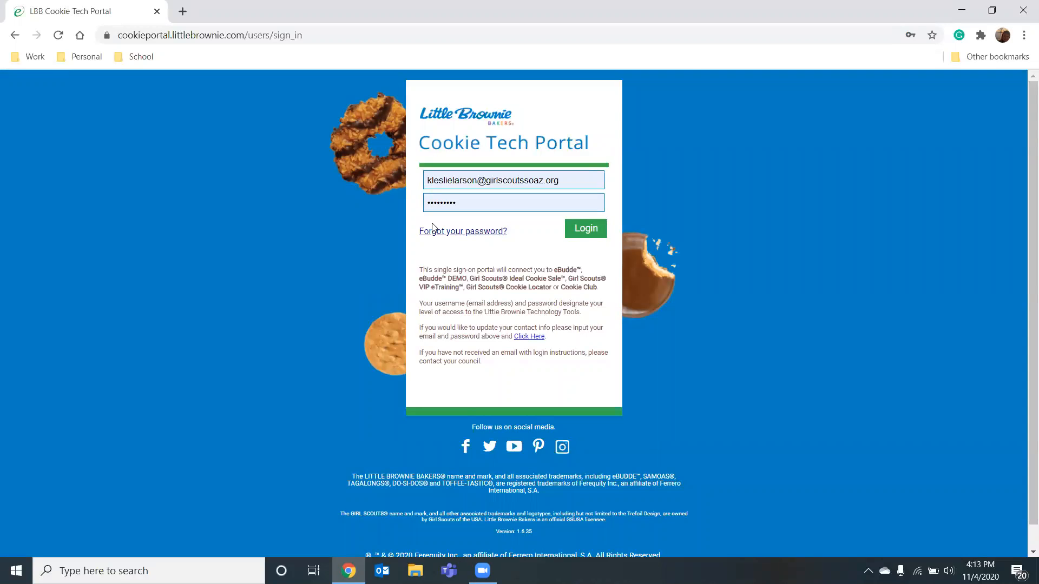
# Submit the pre-filled email and password with the green Login button.
pyautogui.click(585, 228)
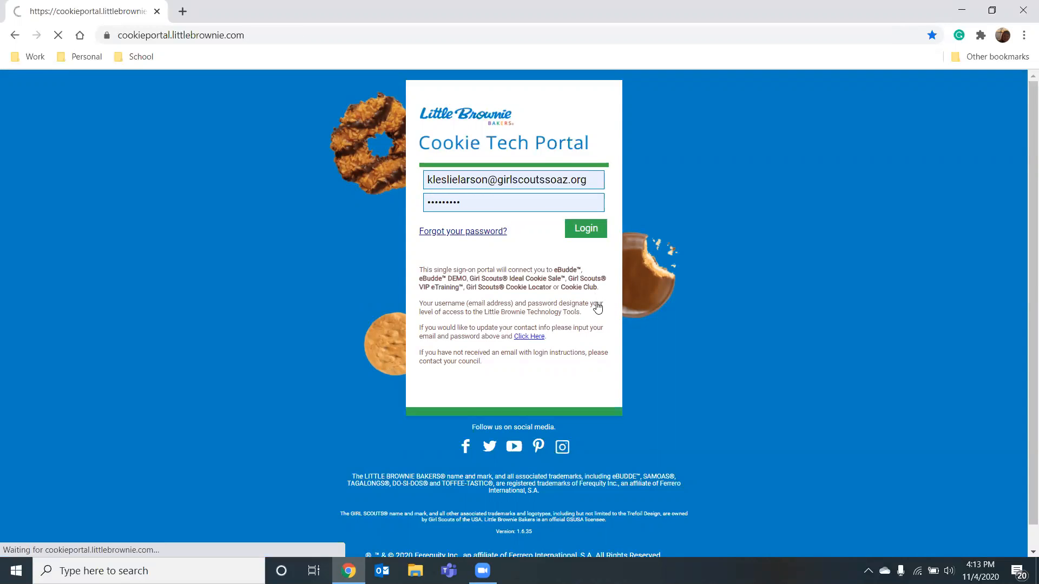
# Launch eBudde from its tile on the Applications page.
pyautogui.click(584, 228)
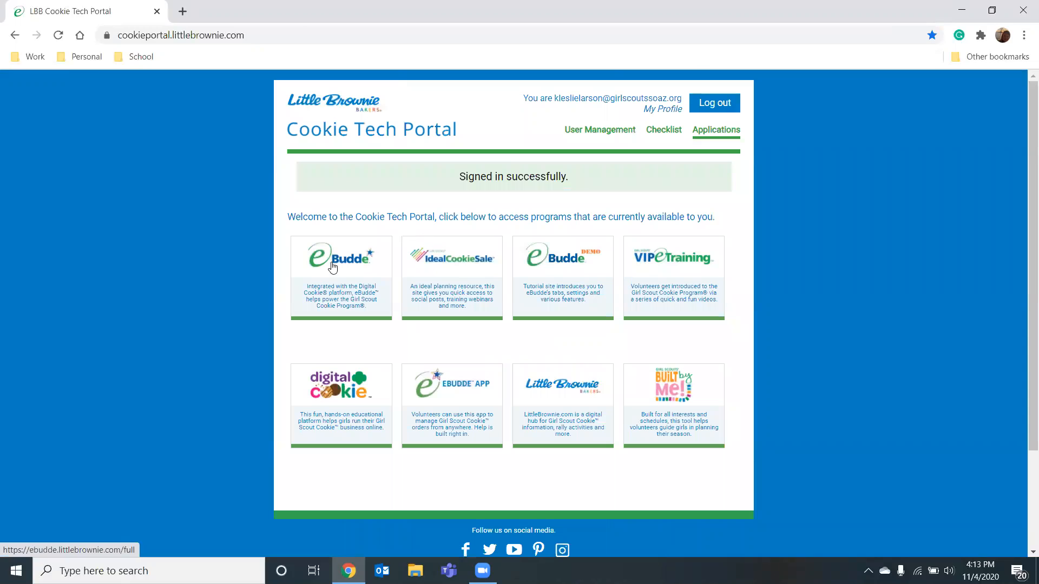
pyautogui.moveTo(719, 442)
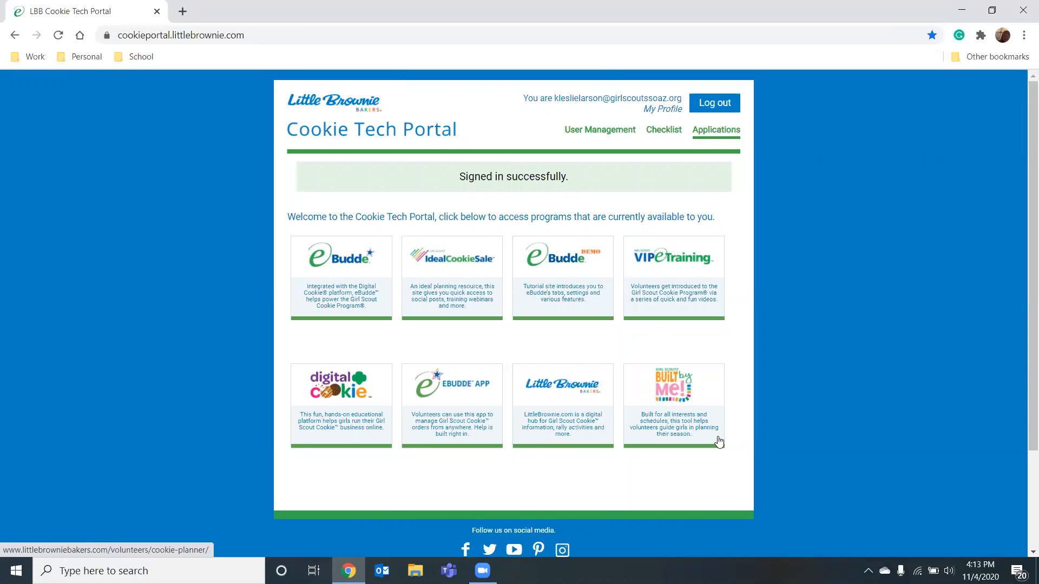
pyautogui.moveTo(432, 481)
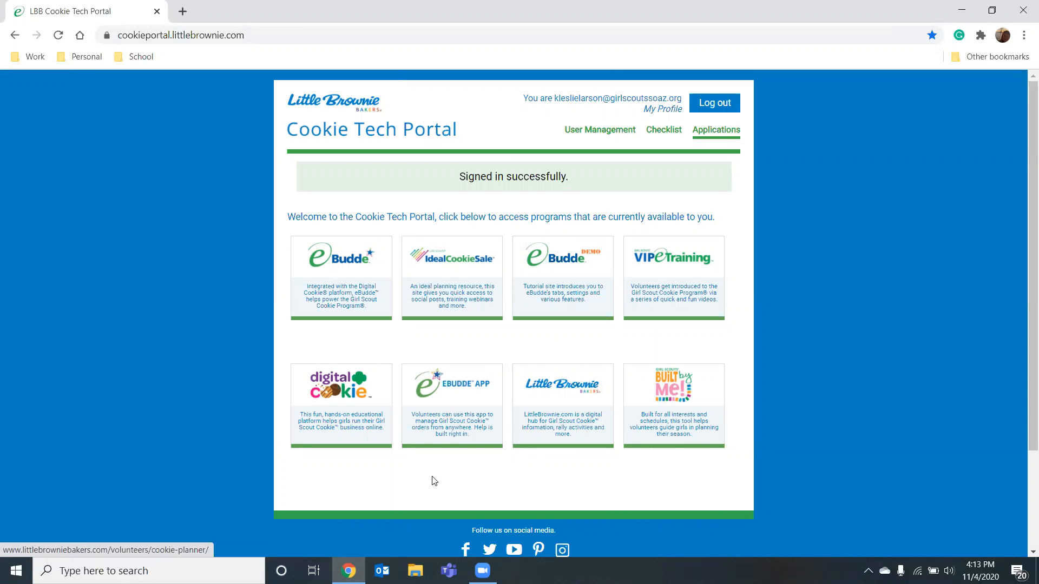
pyautogui.moveTo(314, 276)
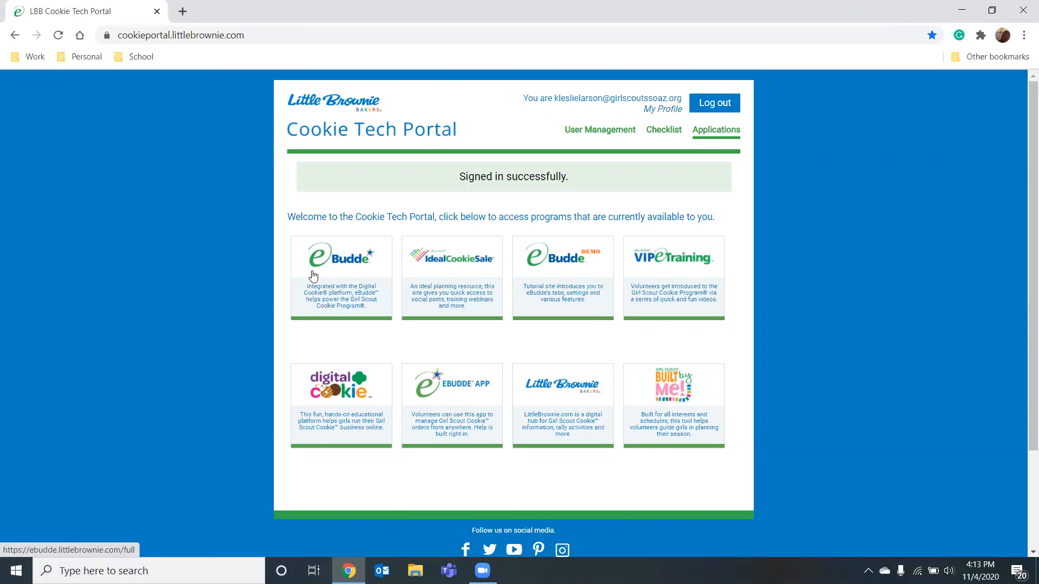
pyautogui.click(344, 257)
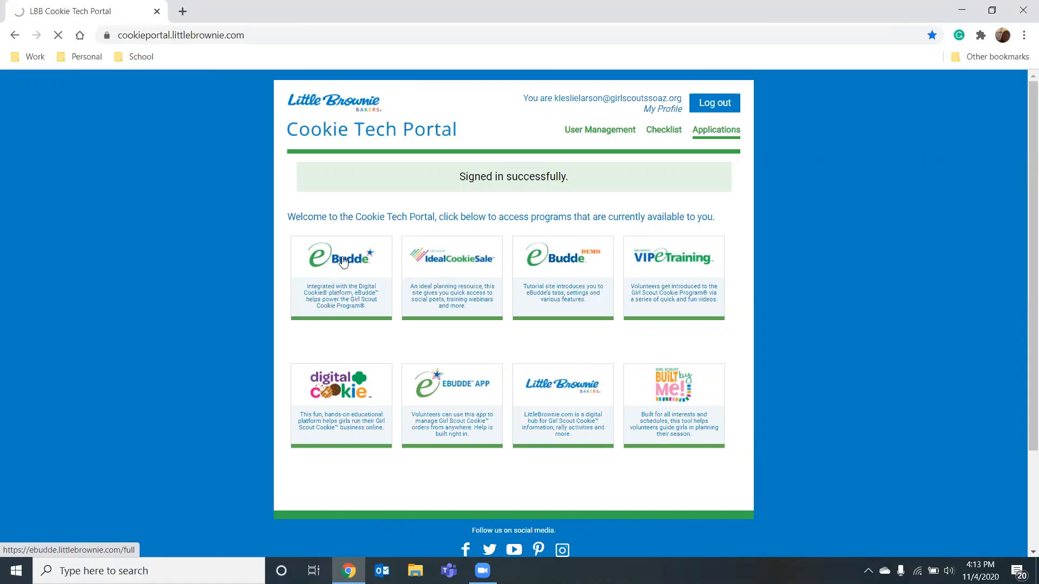
pyautogui.click(341, 258)
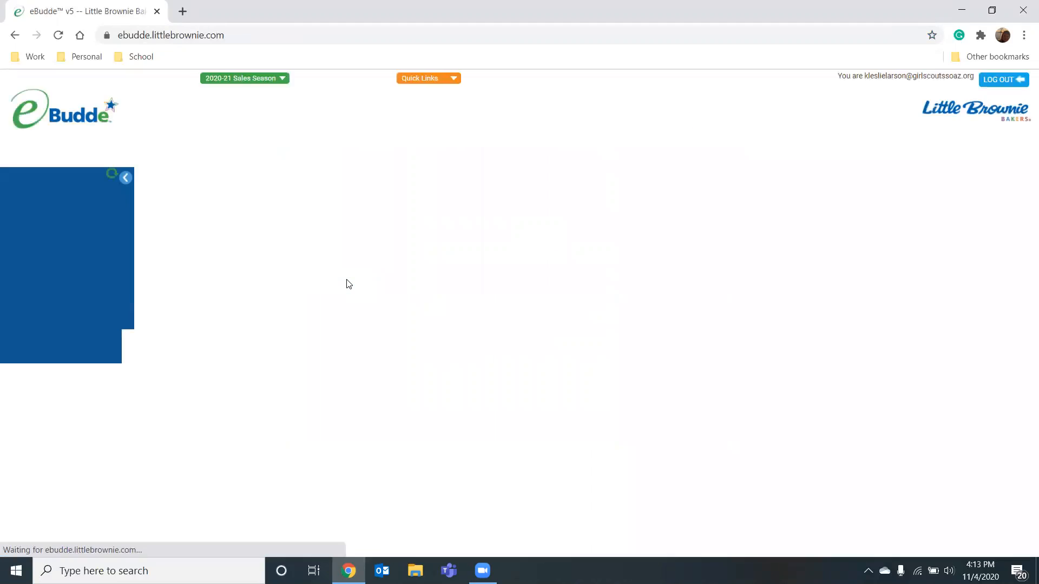